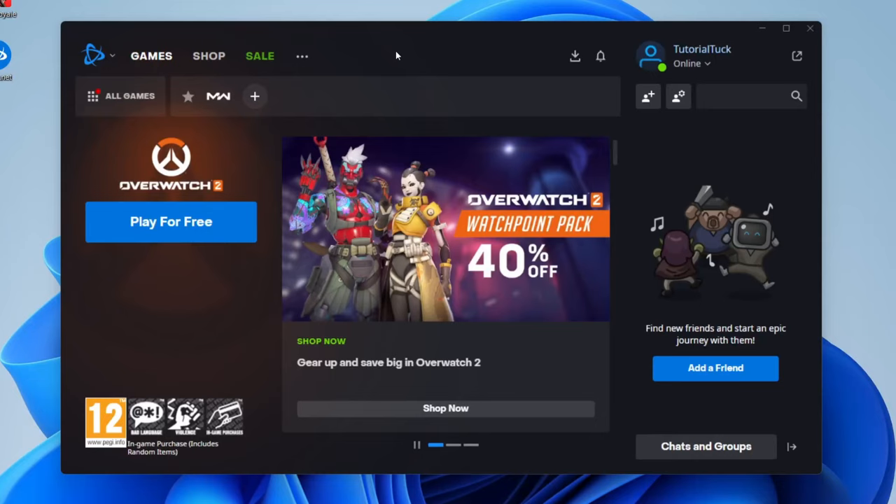
{"action": "mouse_move", "coordinate": [93, 56]}
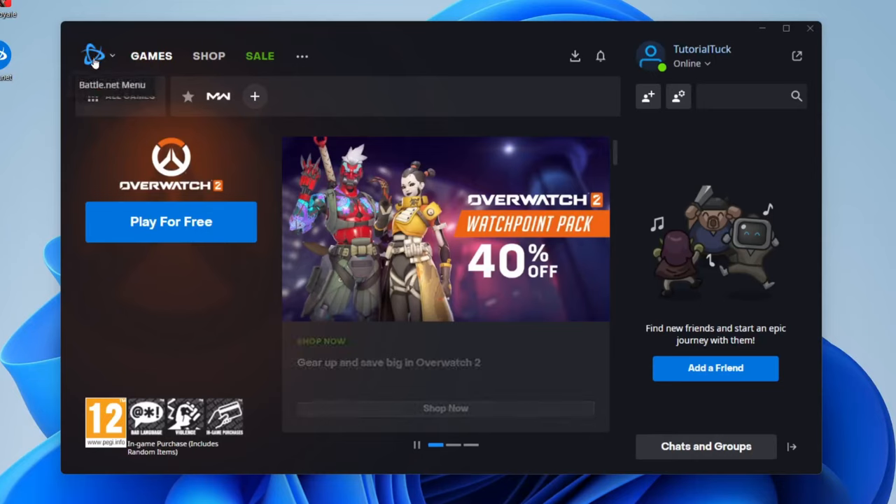
- Show the Battle.net logo menu with My Account, Settings, Log out and Exit
{"action": "left_click", "coordinate": [92, 56]}
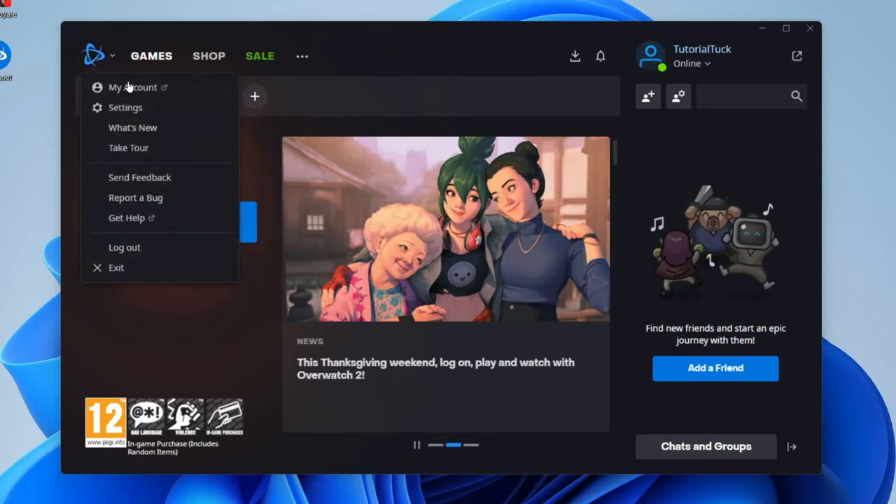
- Untick Limit download bandwidth under Network Bandwidth in the Downloads settings
{"action": "left_click", "coordinate": [126, 106]}
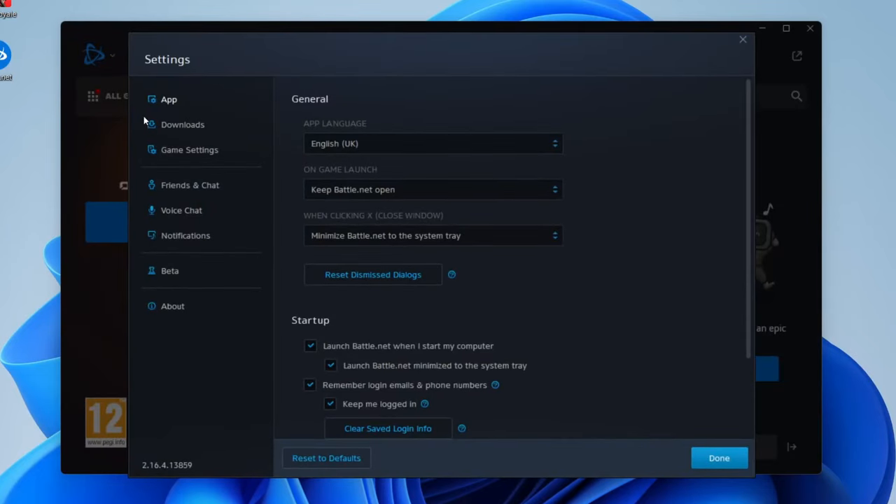
{"action": "mouse_move", "coordinate": [189, 81]}
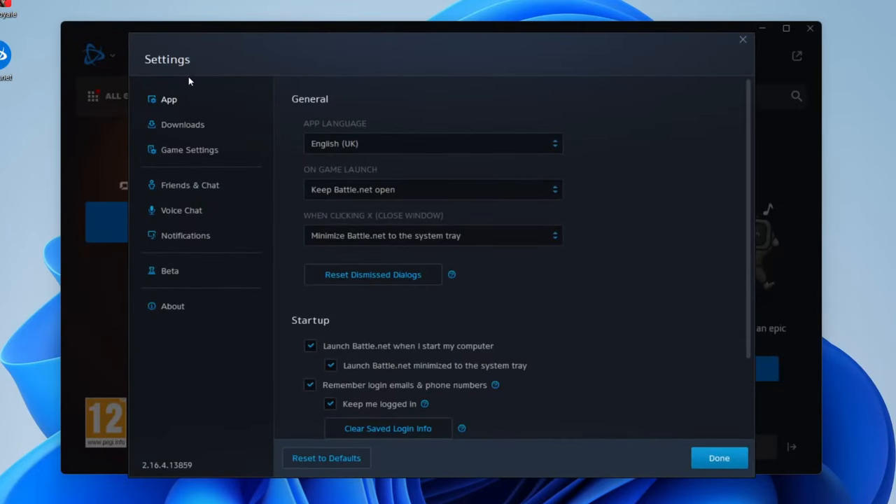
{"action": "left_click", "coordinate": [182, 123]}
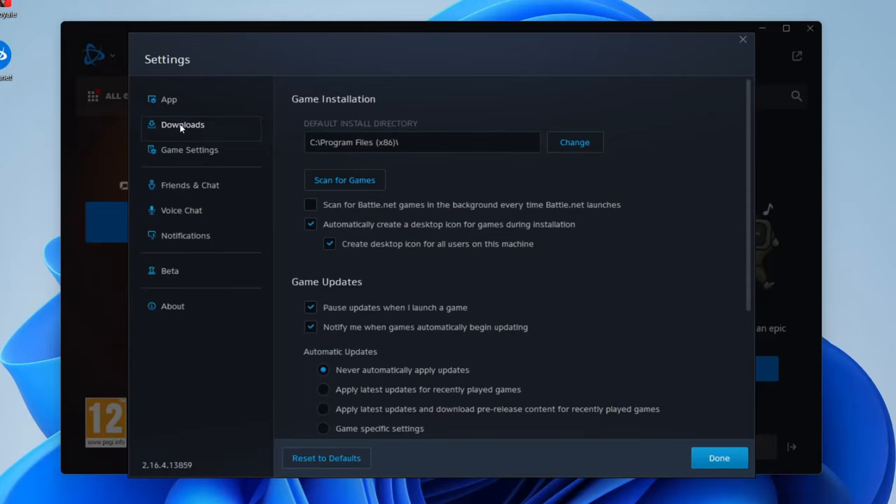
{"action": "scroll", "scroll_direction": "down", "scroll_amount": 3}
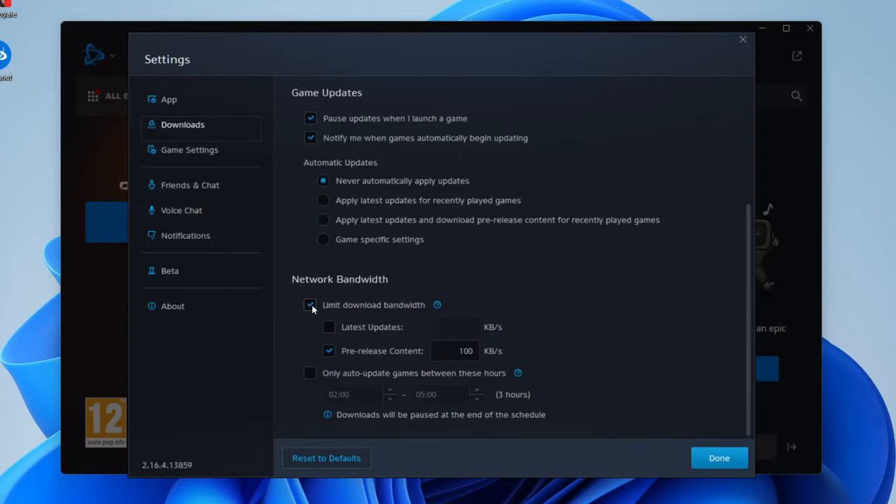
{"action": "left_click", "coordinate": [310, 305]}
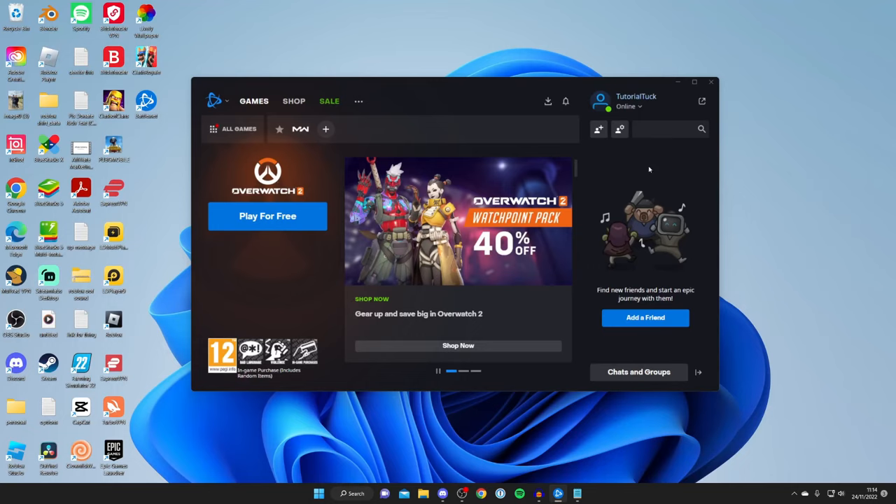
{"action": "mouse_move", "coordinate": [403, 473]}
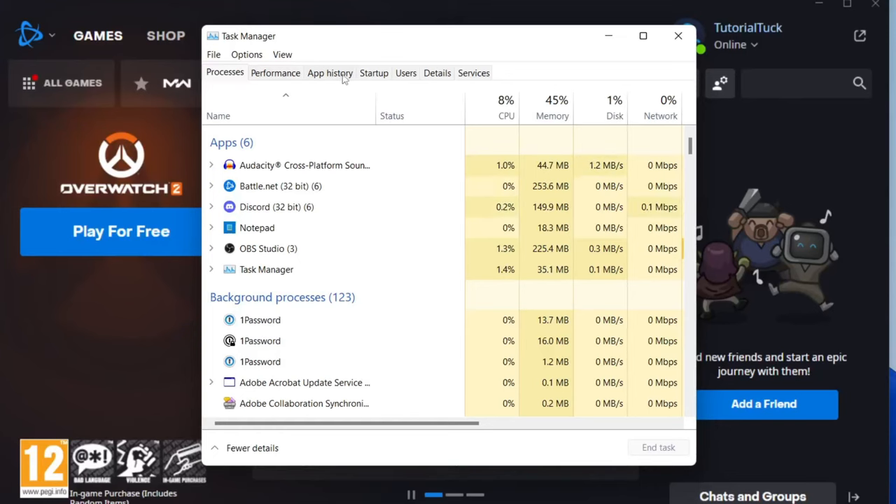
- Show the Details process list and select the first Battle.net.exe entry
{"action": "left_click", "coordinate": [437, 73]}
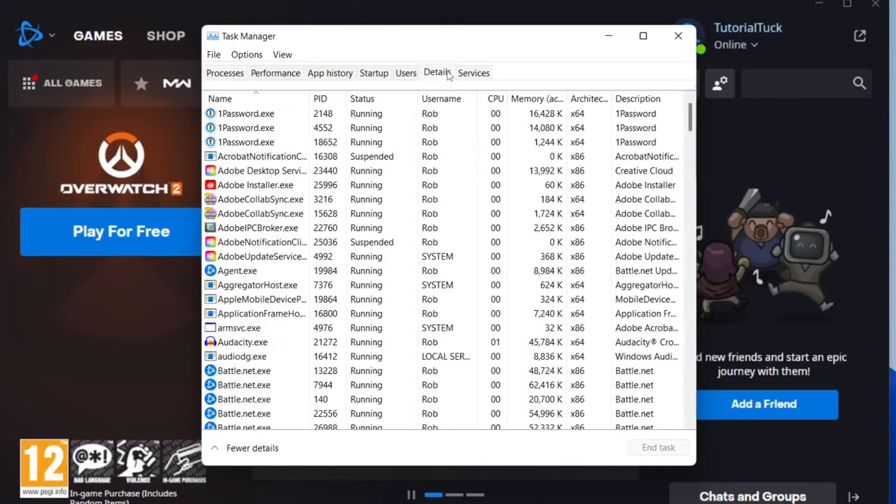
{"action": "scroll", "scroll_direction": "down", "scroll_amount": 3}
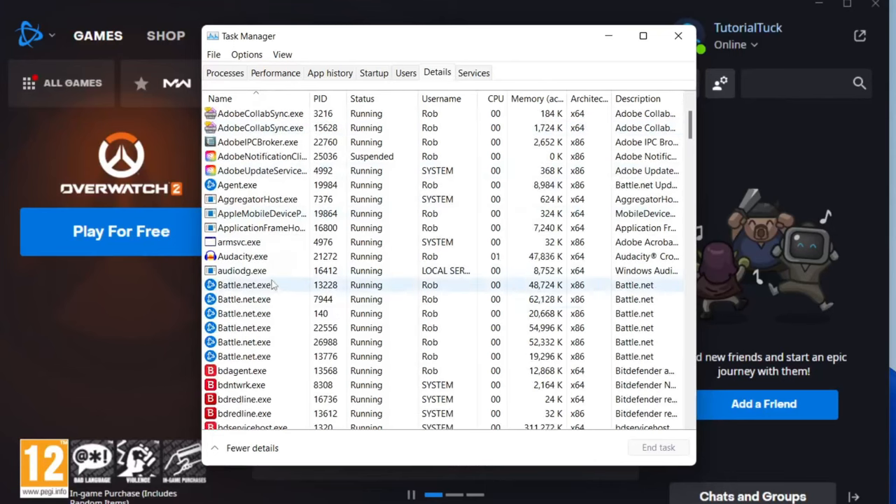
{"action": "left_click", "coordinate": [244, 286]}
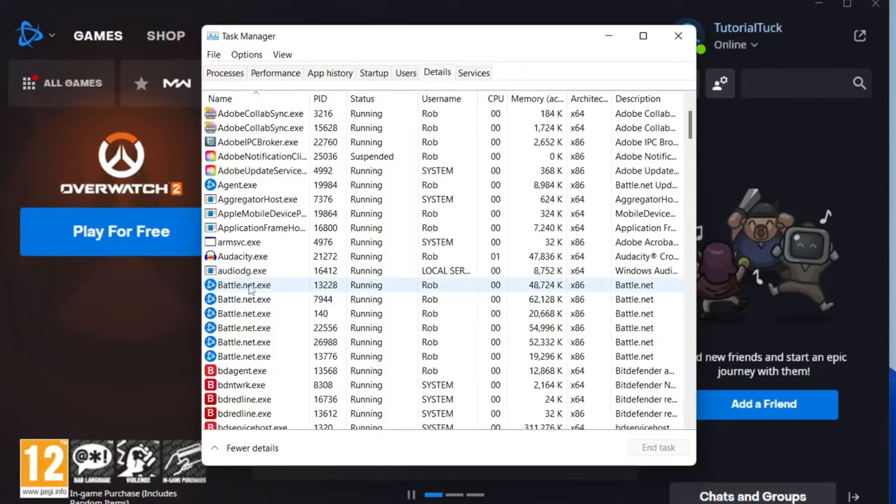
- Set Battle.net.exe priority to Above normal and confirm the change
{"action": "right_click", "coordinate": [244, 285]}
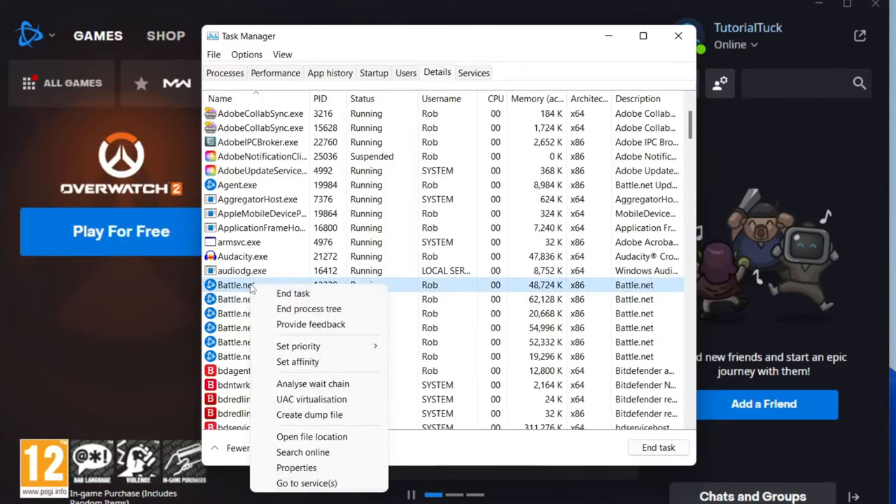
{"action": "left_click", "coordinate": [298, 346]}
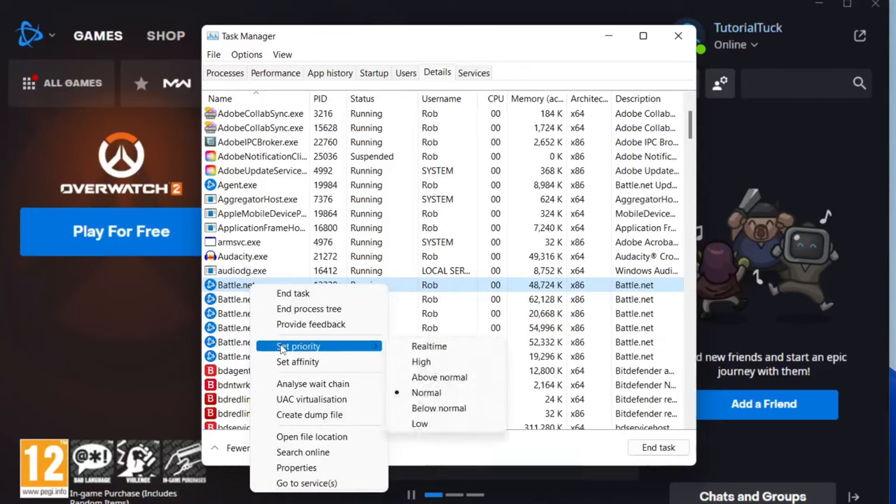
{"action": "mouse_move", "coordinate": [439, 377]}
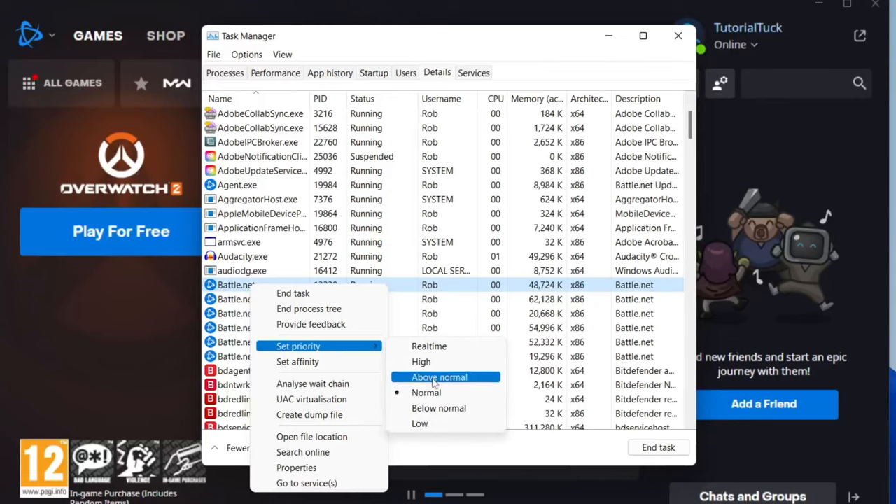
{"action": "mouse_move", "coordinate": [421, 361]}
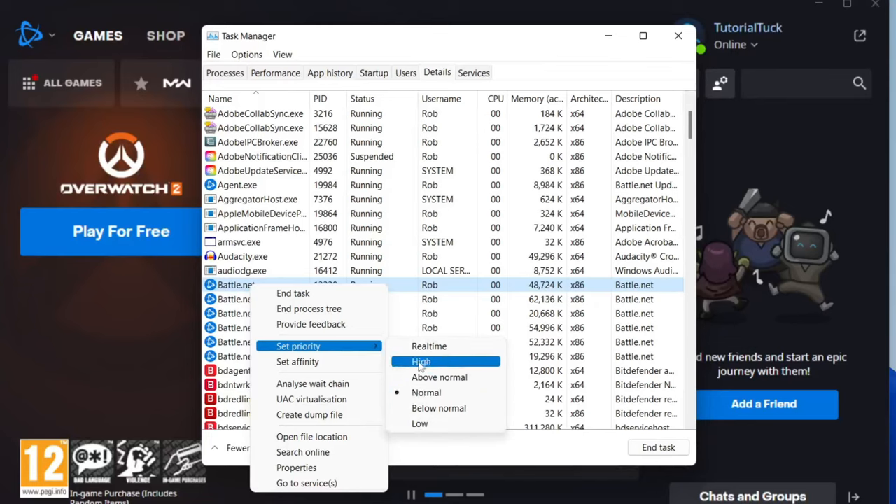
{"action": "mouse_move", "coordinate": [440, 378]}
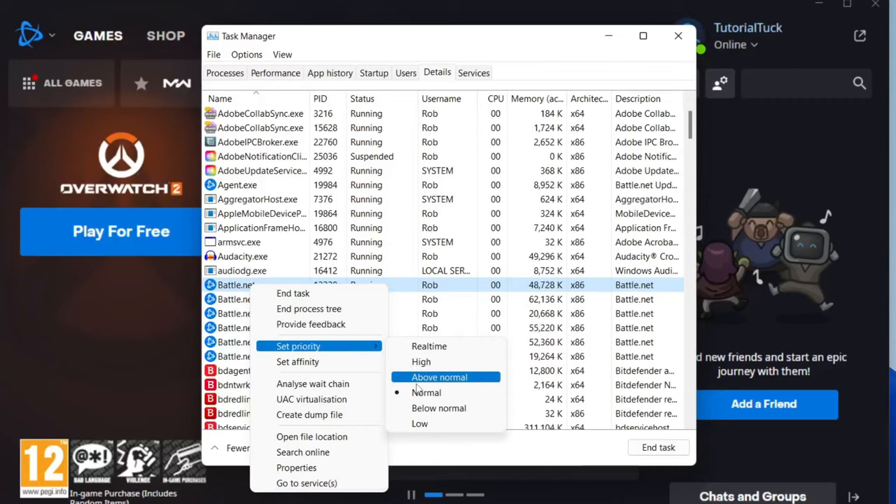
{"action": "left_click", "coordinate": [439, 377]}
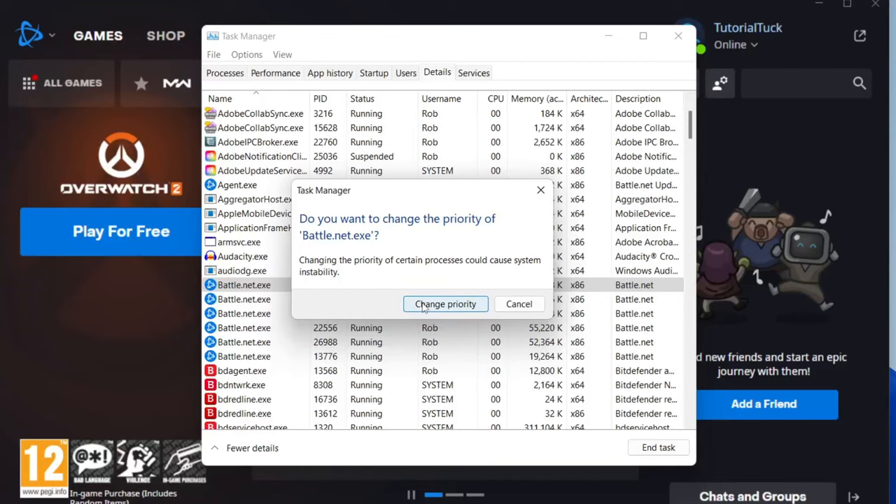
{"action": "left_click", "coordinate": [445, 302]}
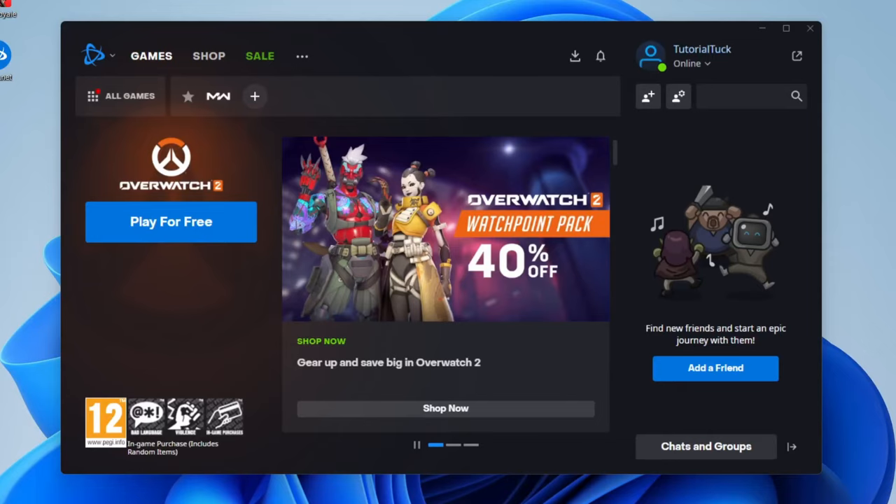
{"action": "mouse_move", "coordinate": [333, 39]}
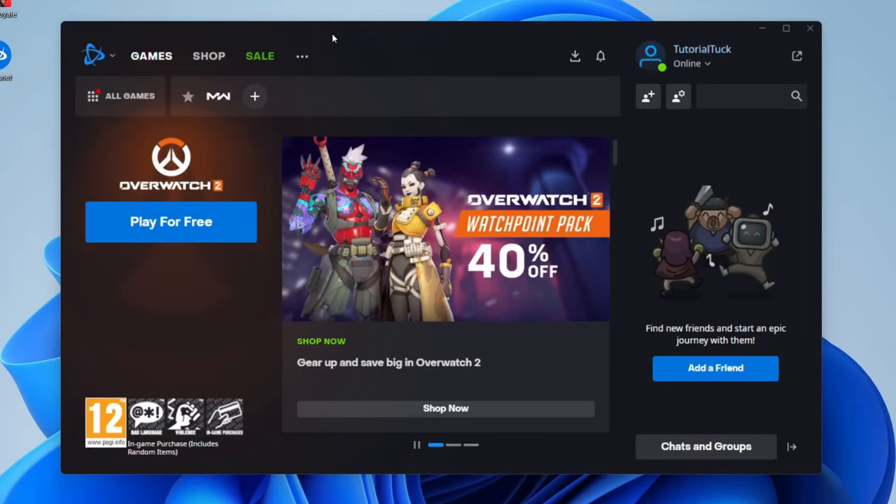